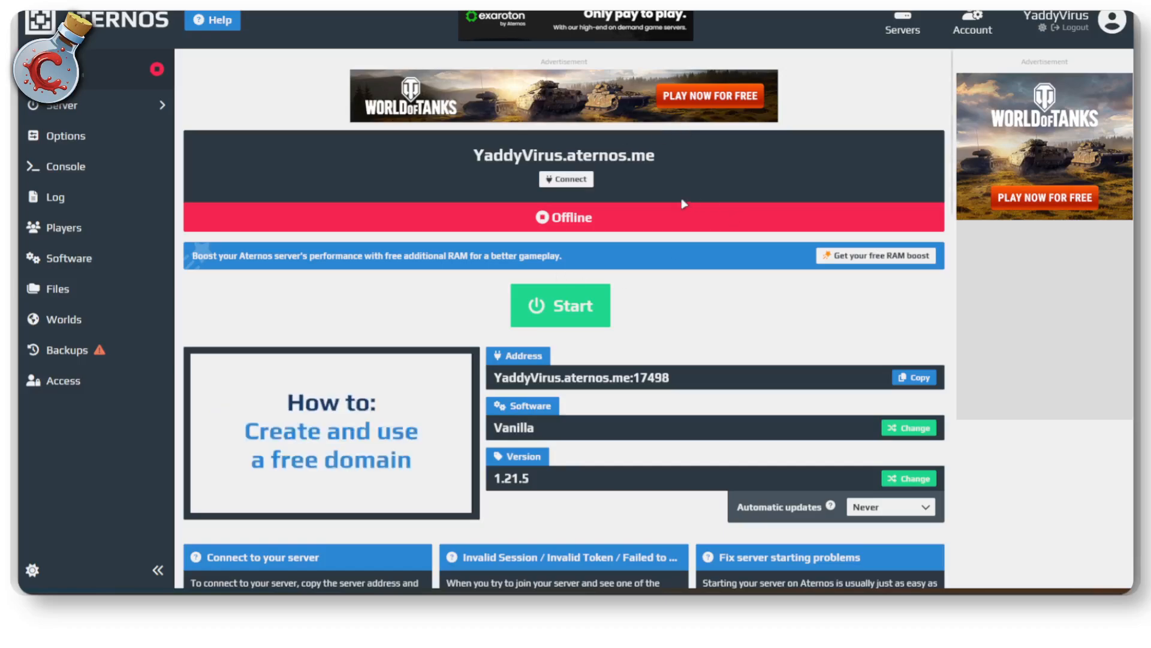
{"action": "mouse_move", "coordinate": [106, 144]}
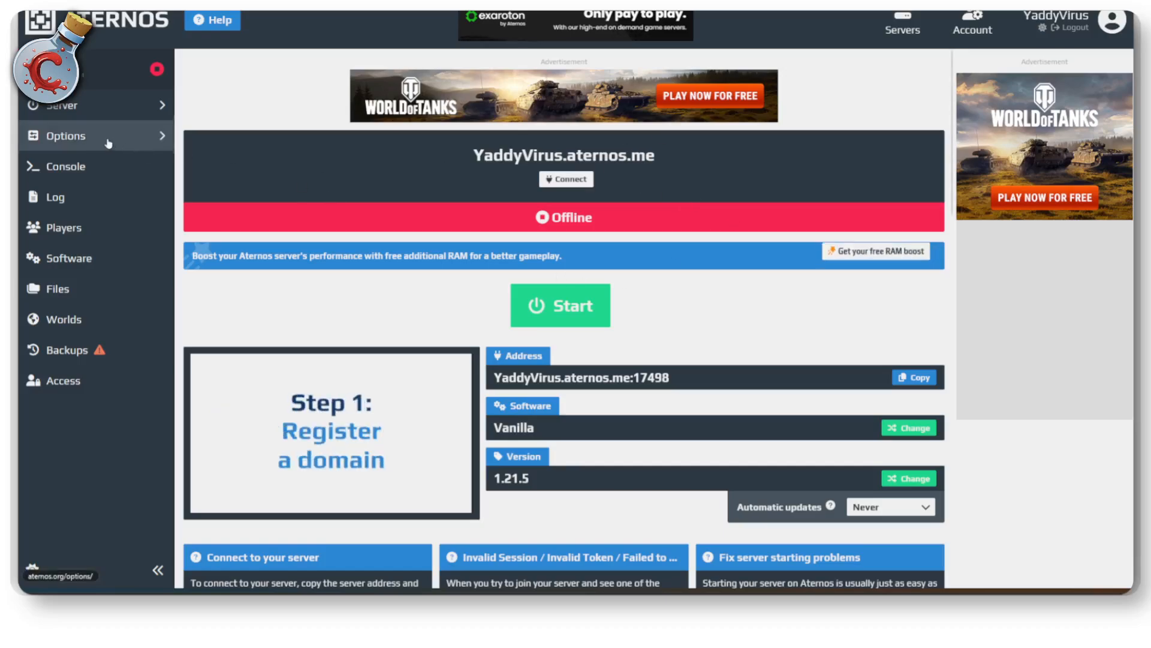
Step: Open the Options page for the YaddyVirus.aternos.me server
{"action": "left_click", "coordinate": [65, 136]}
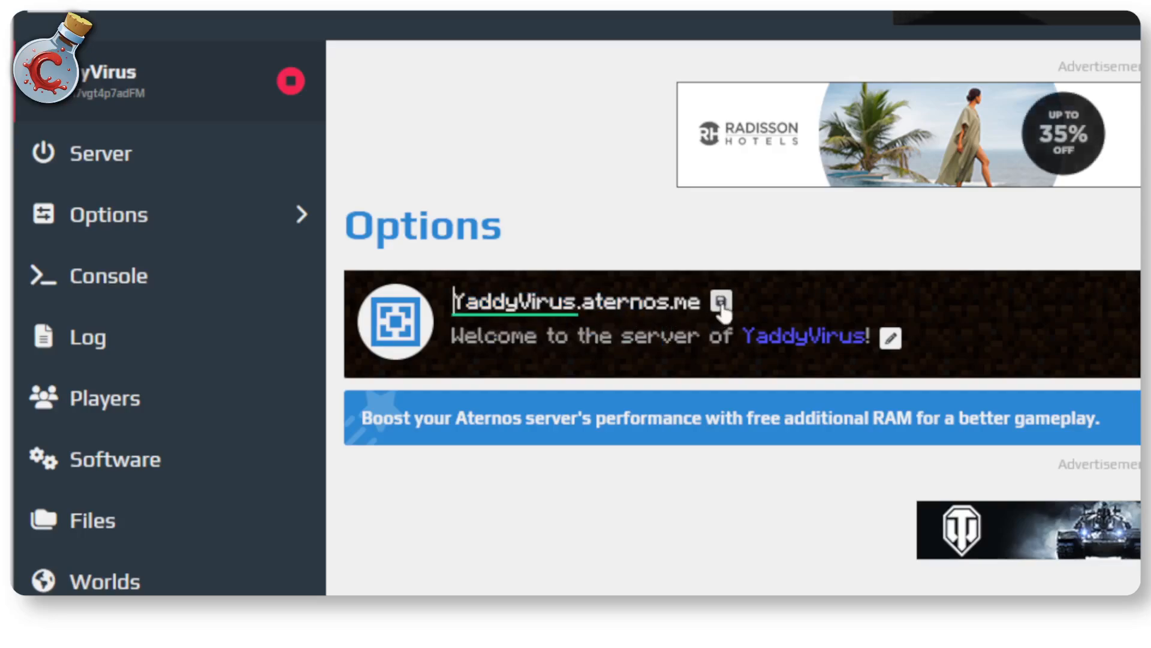
Step: Try renaming the server to 'CraftMinecraftServer', which exceeds the 20-character limit
{"action": "double_click", "coordinate": [514, 301]}
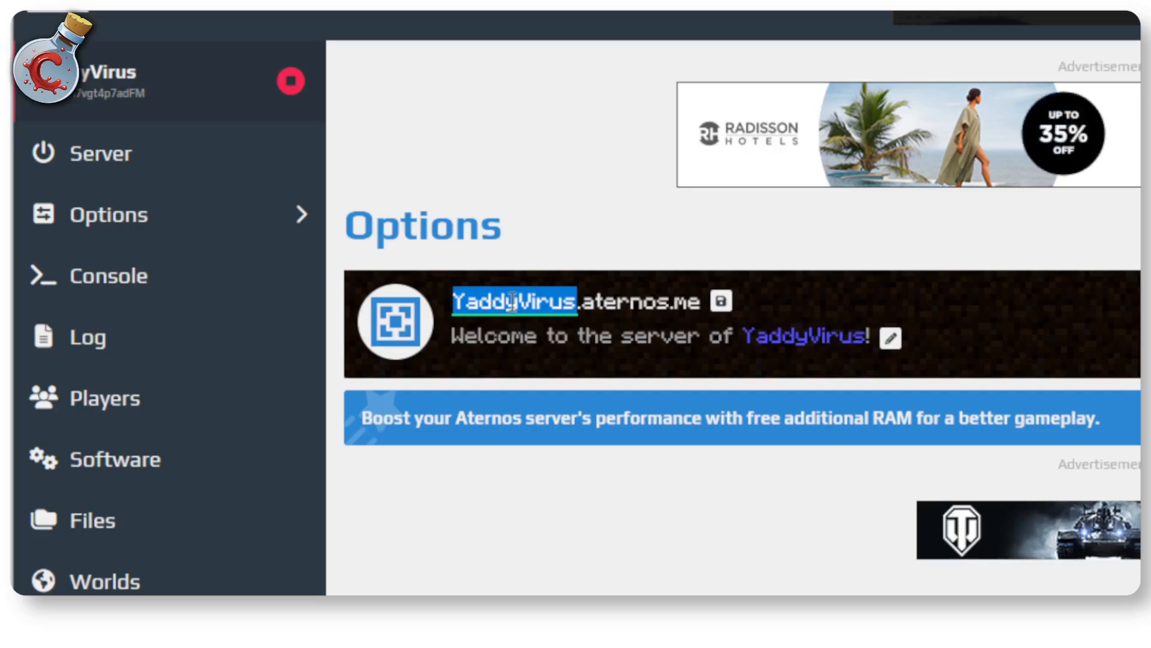
{"action": "type", "text": "CraftMinecr"}
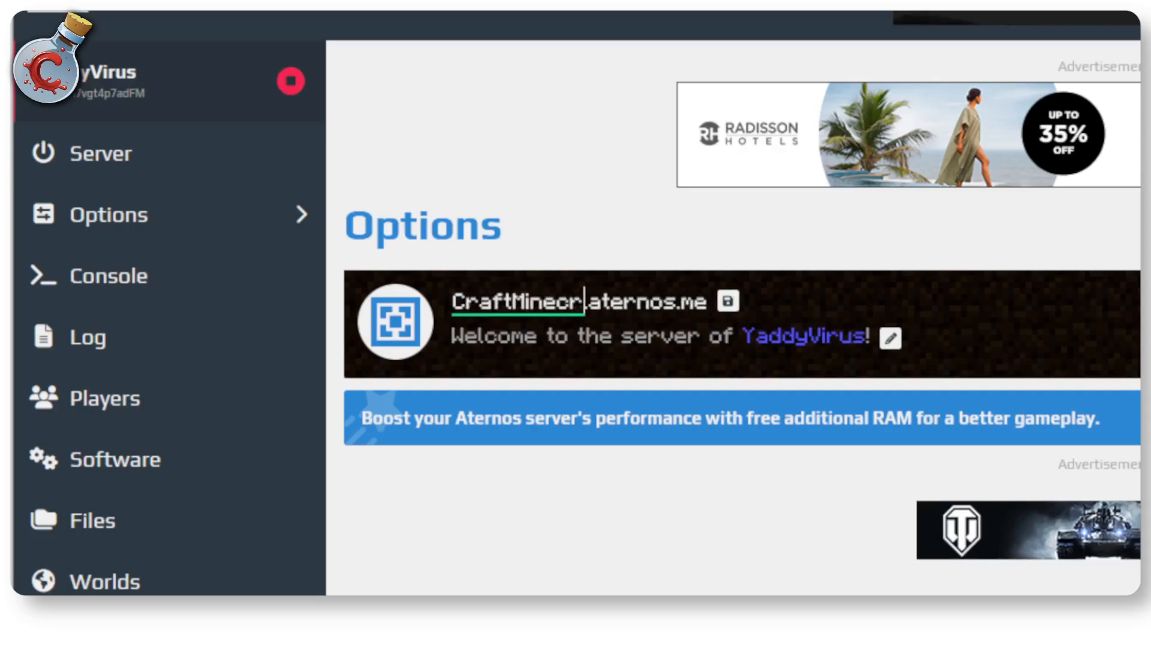
{"action": "key", "text": "Backspace"}
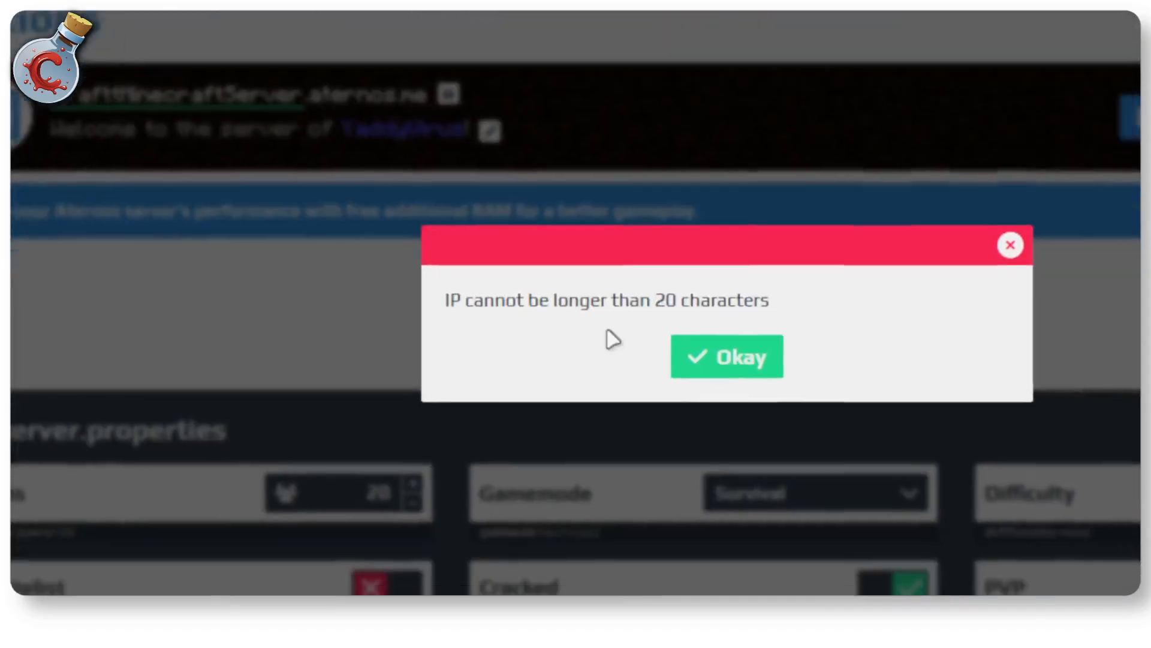
Step: Dismiss the warning, shorten the name to 'CrafttServer', and save it
{"action": "left_click", "coordinate": [726, 356]}
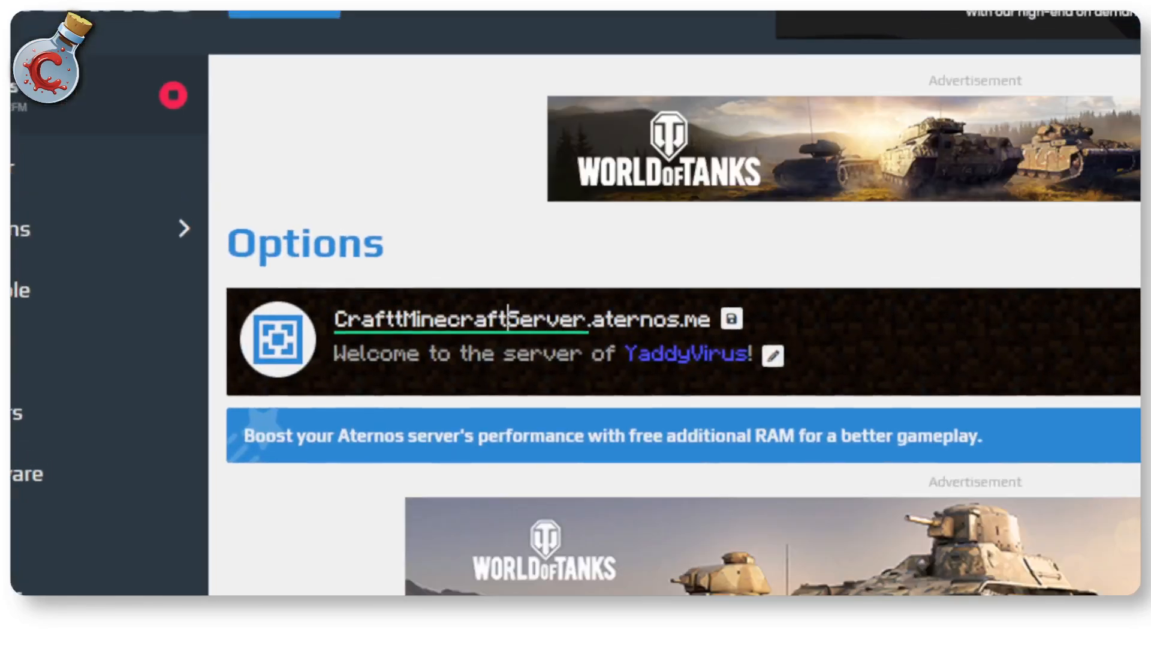
{"action": "key", "text": "Backspace"}
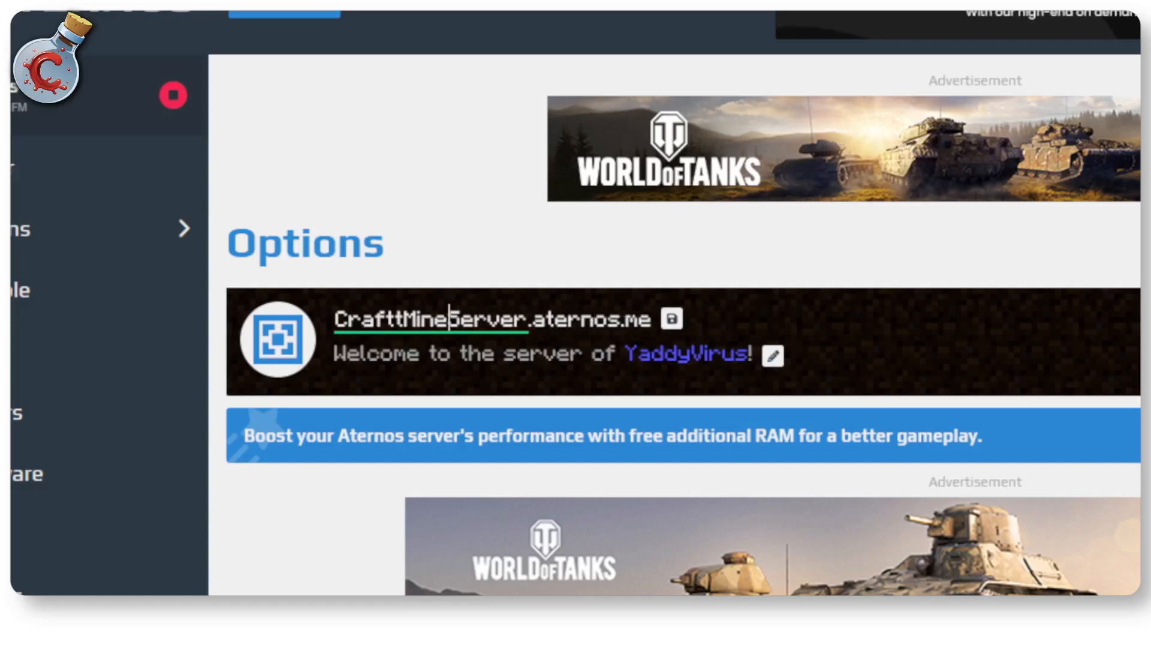
{"action": "key", "text": "Backspace"}
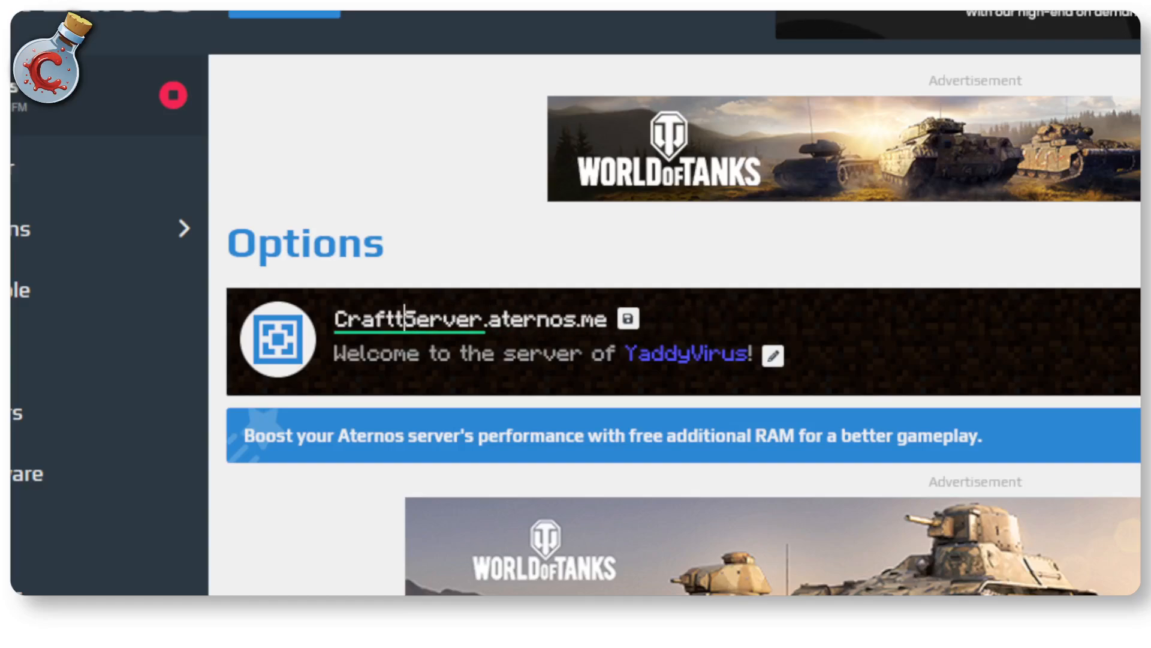
{"action": "left_click", "coordinate": [626, 319]}
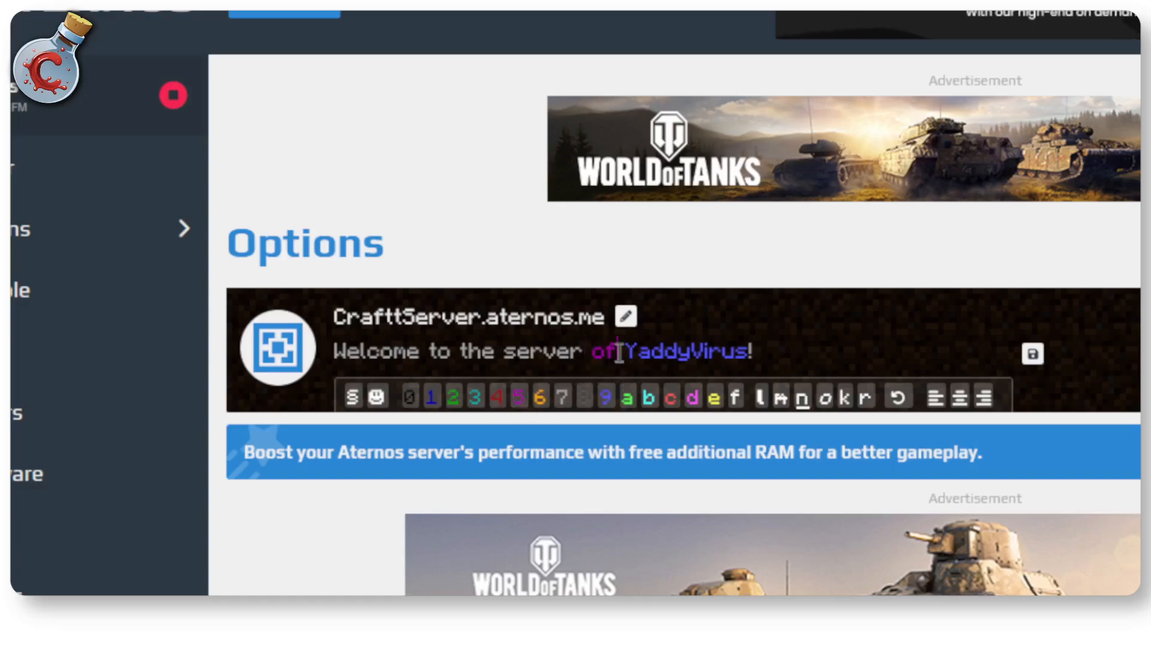
Step: Write 'Welcome to Craftt's Minecraft Server!' with Craftt's red, Minecraft pink, Server teal, and save
{"action": "left_click", "coordinate": [749, 351]}
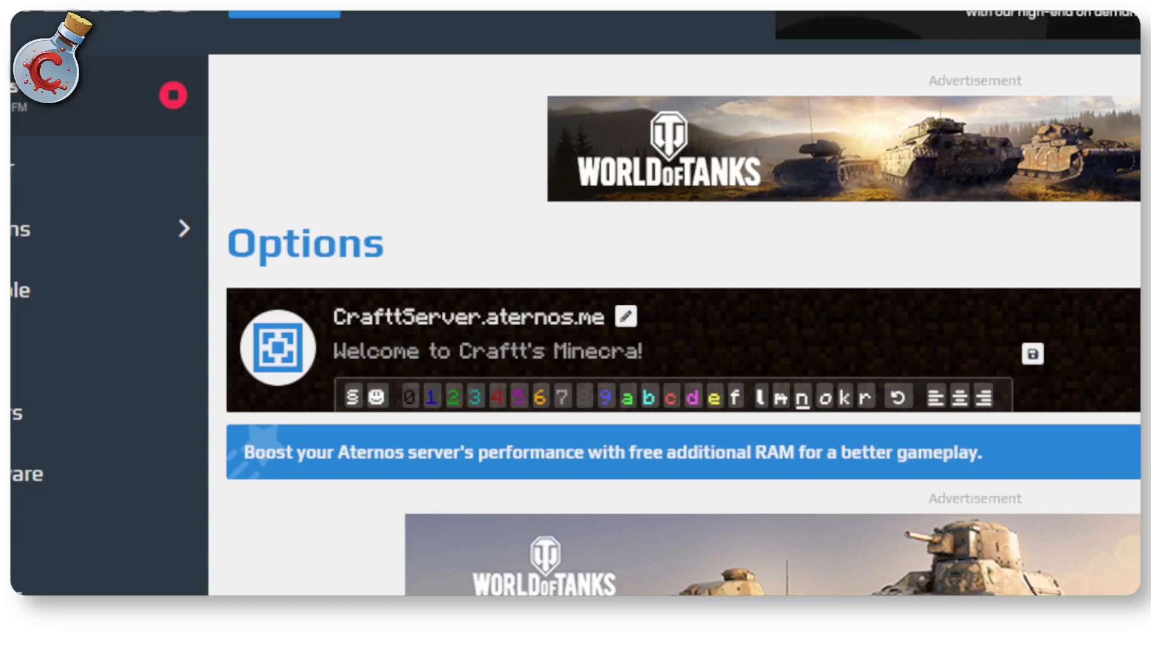
{"action": "type", "text": "Minecraft Server!"}
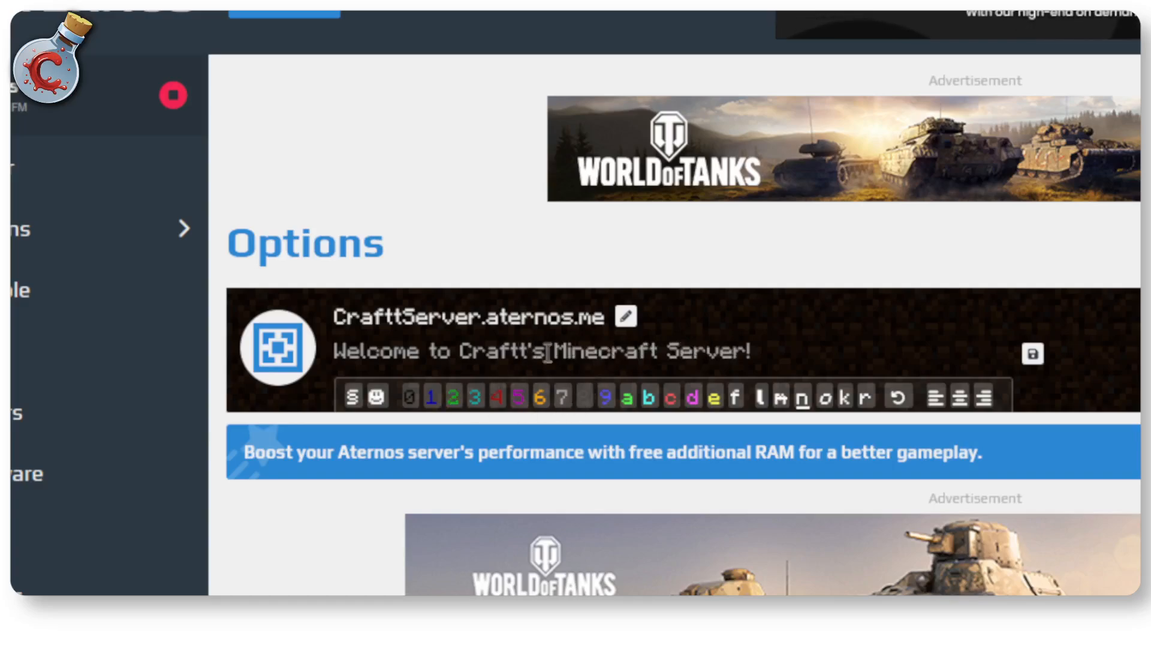
{"action": "left_click", "coordinate": [498, 396]}
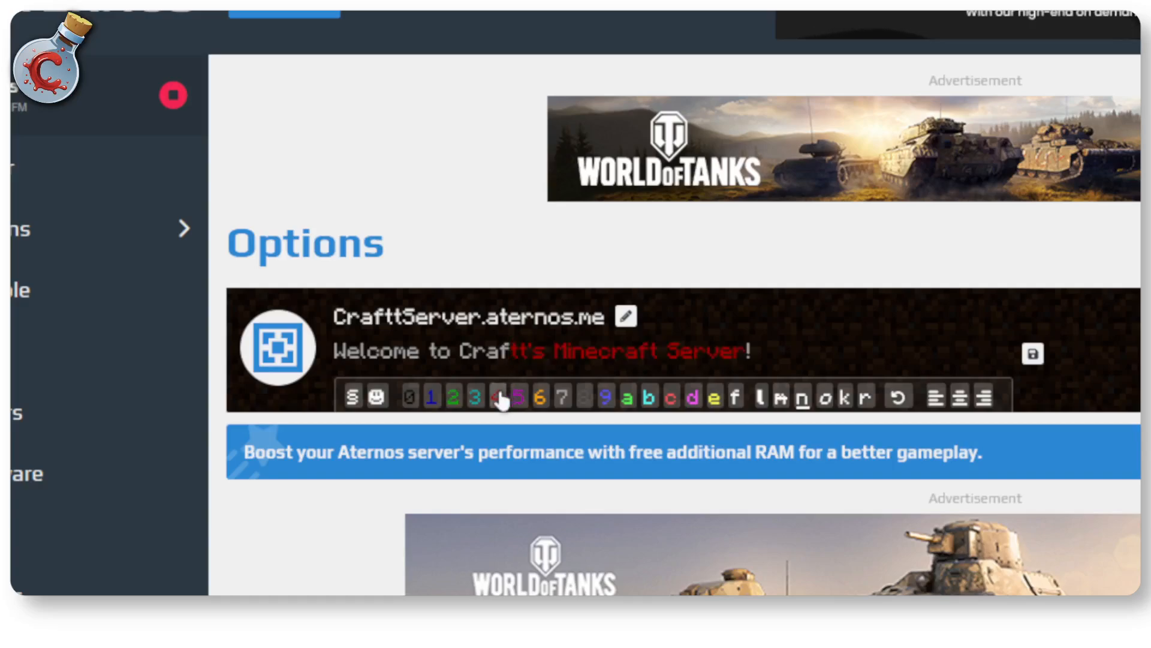
{"action": "double_click", "coordinate": [503, 350]}
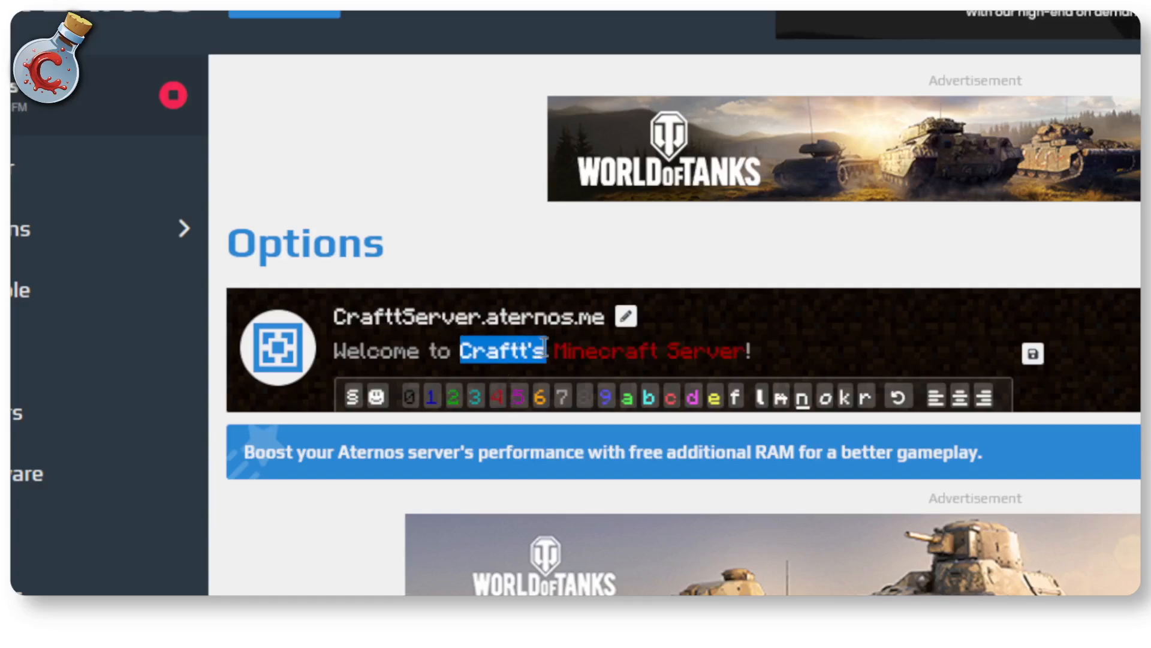
{"action": "left_click", "coordinate": [554, 350]}
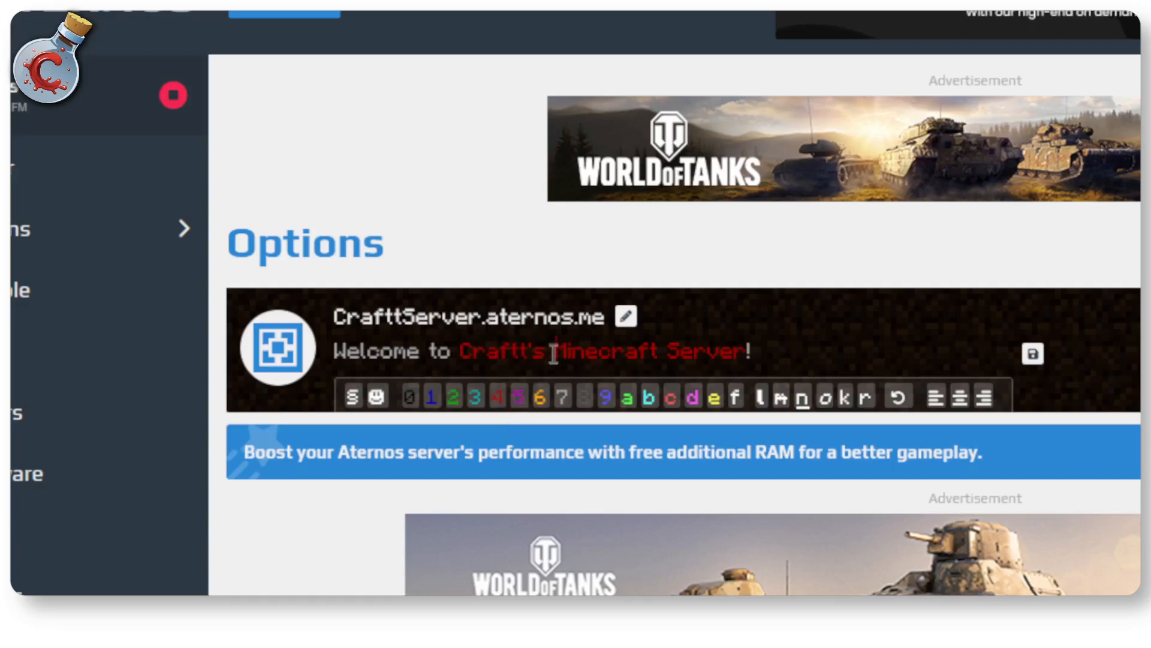
{"action": "double_click", "coordinate": [607, 351]}
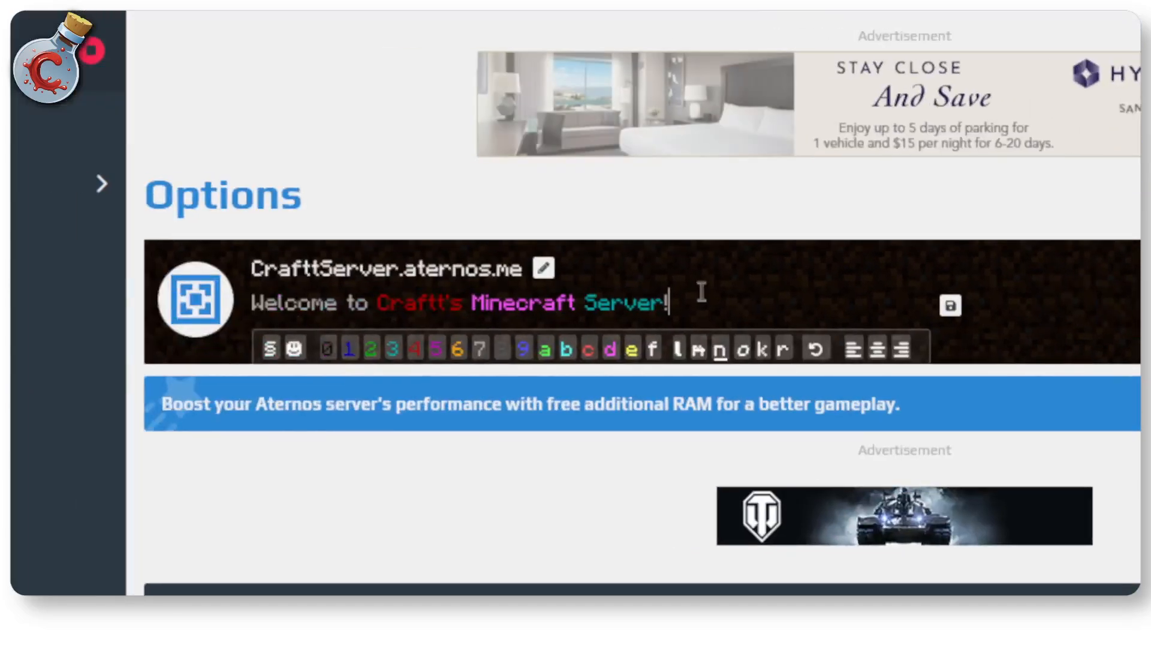
{"action": "left_click", "coordinate": [295, 348]}
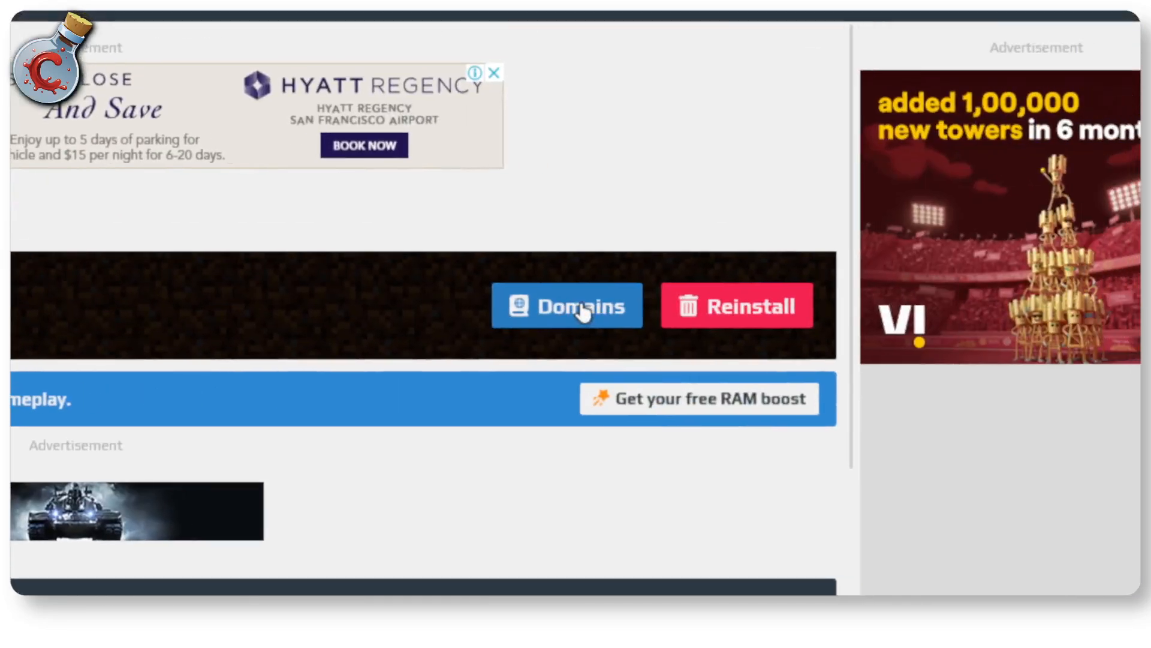
Step: View the Domains page, then return to the server's main page
{"action": "left_click", "coordinate": [566, 305]}
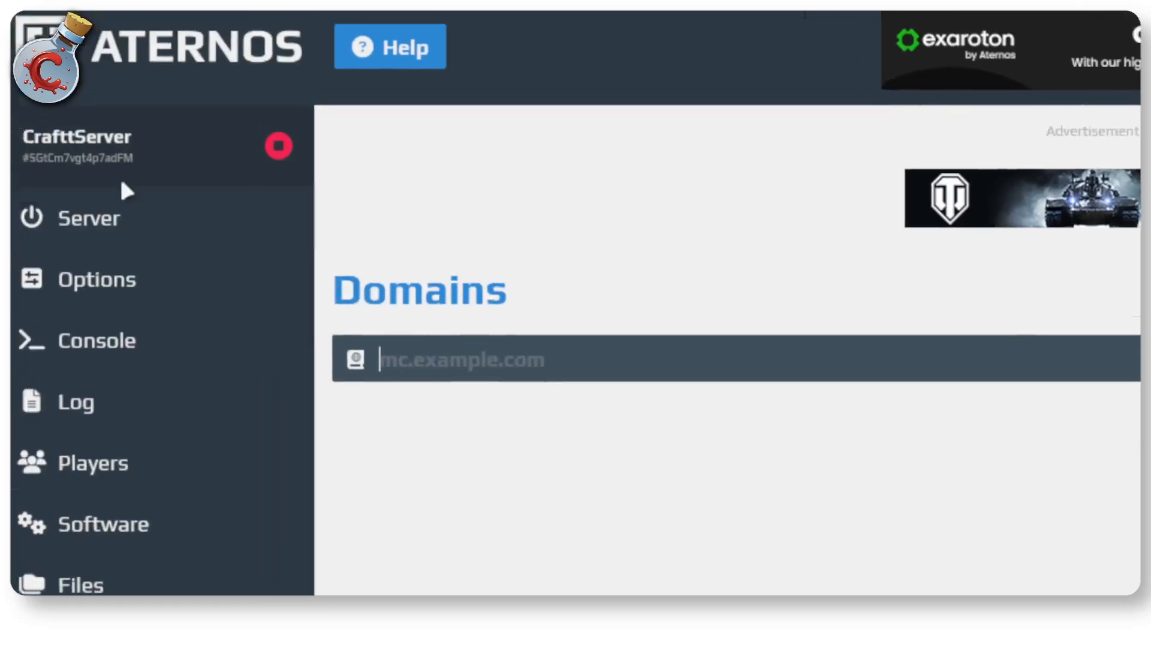
{"action": "left_click", "coordinate": [88, 218]}
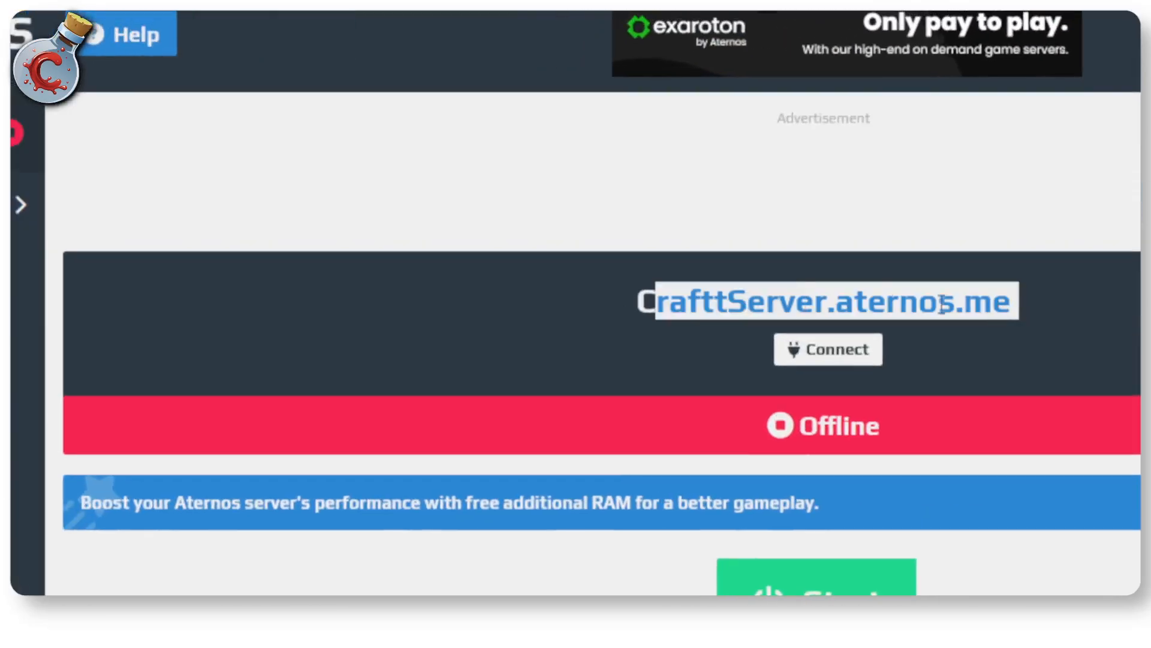
Step: Copy the server address CrafttServer.aternos.me:17498
{"action": "scroll", "scroll_direction": "down", "scroll_amount": 3}
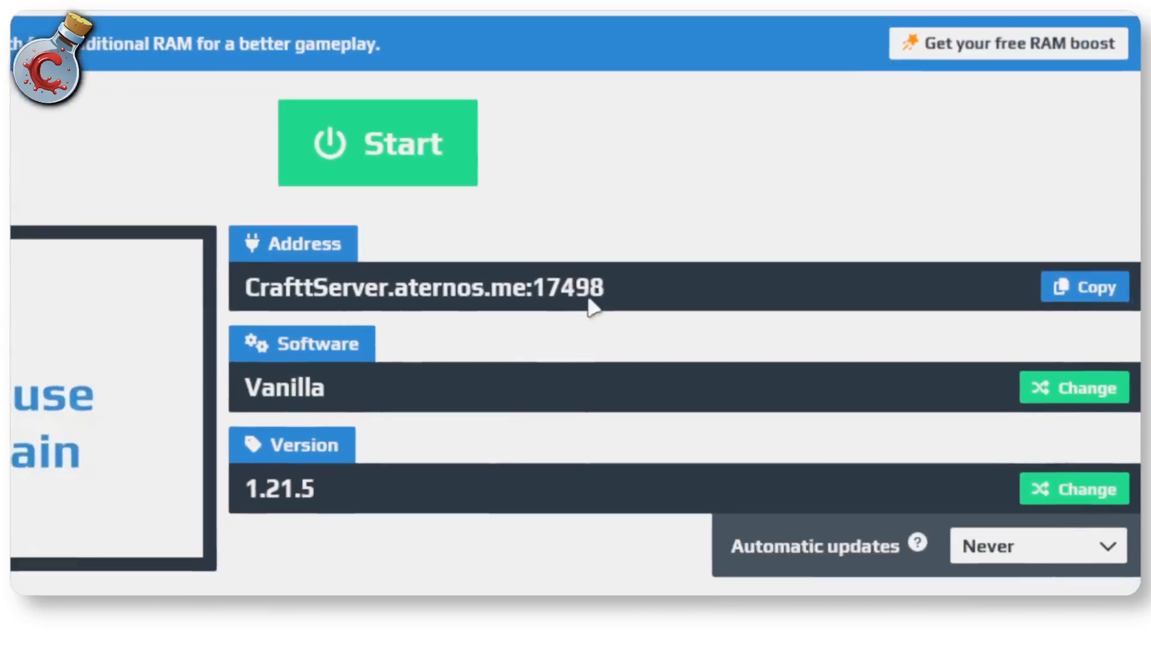
{"action": "left_click", "coordinate": [1085, 287]}
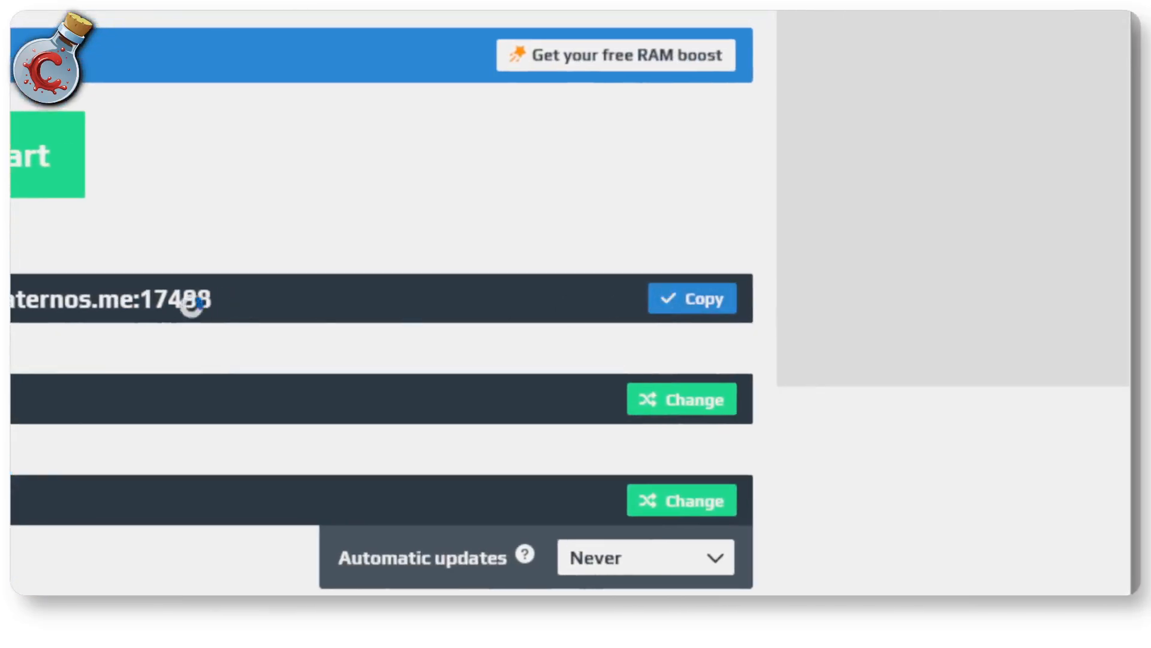